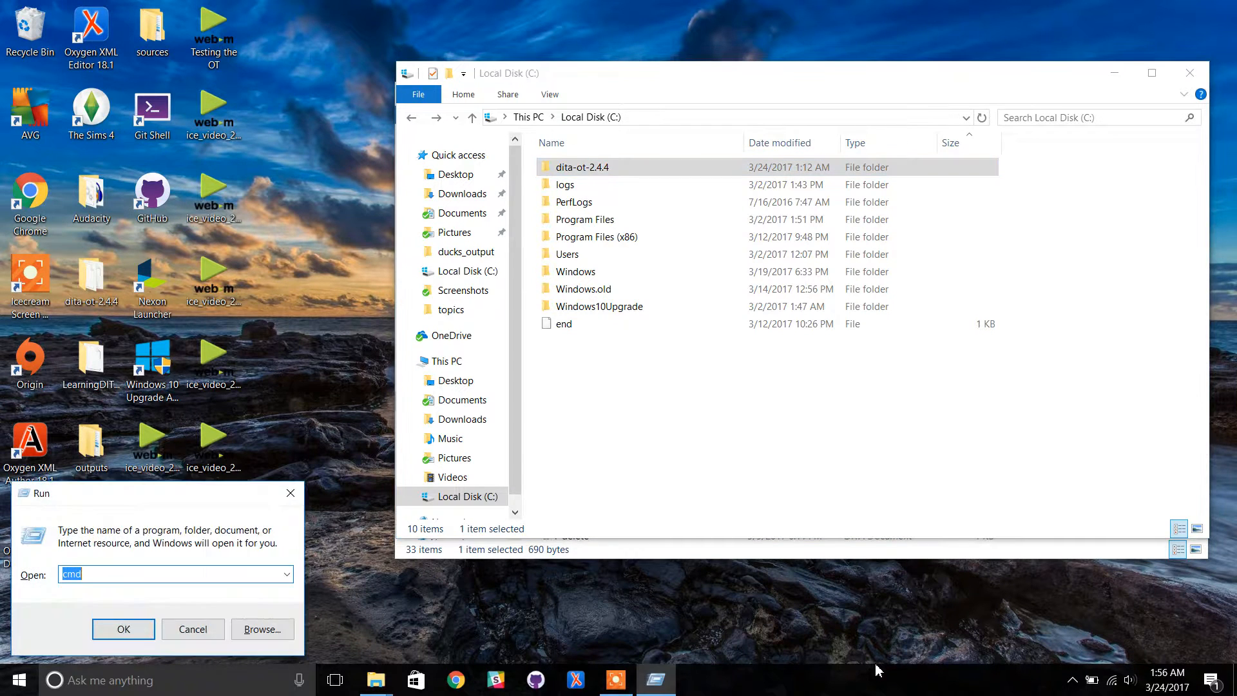
Step: Launch a Command Prompt window from the Run dialog with cmd
click(124, 629)
text(cd)
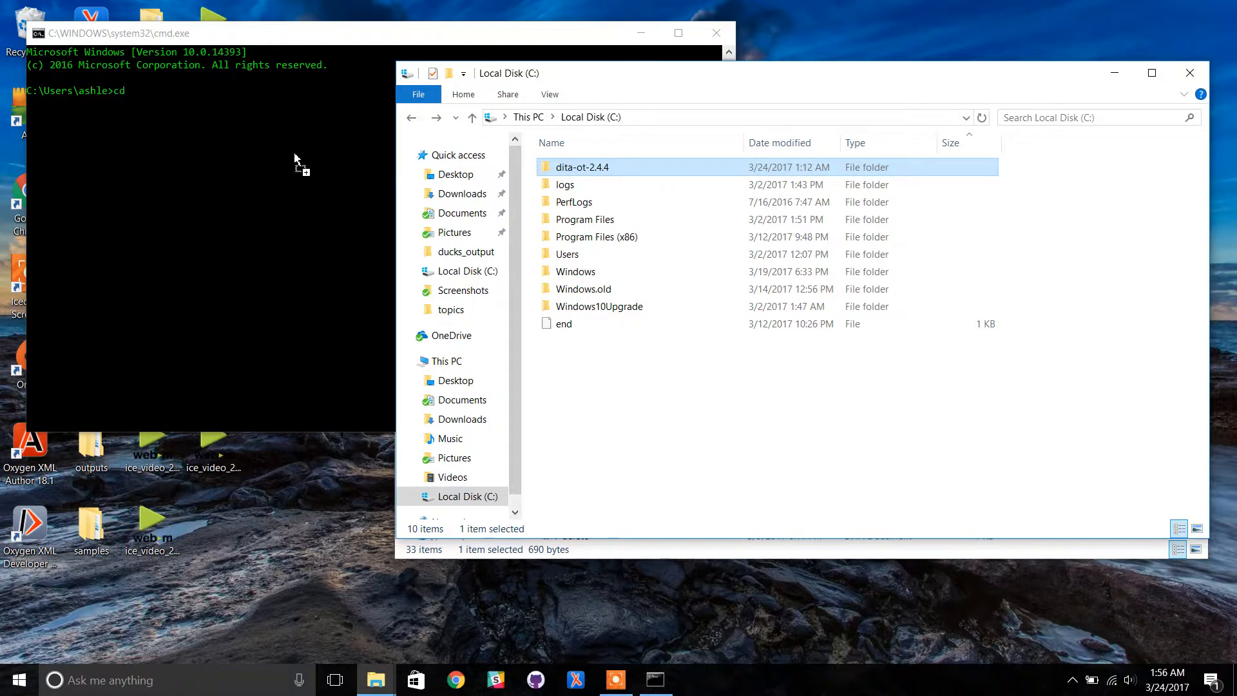
Step: Change into C:\dita-ot-2.4.4 and begin a bin\dita -i command for the ducks map
key(Return)
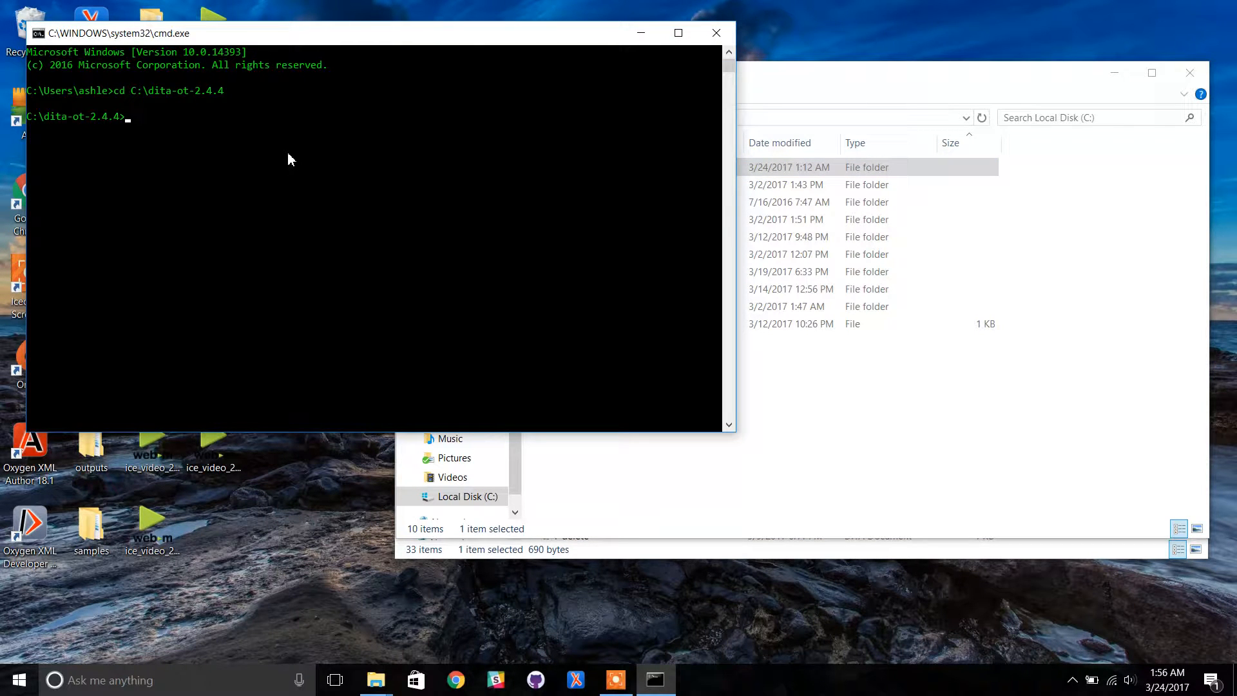
text(bin\)
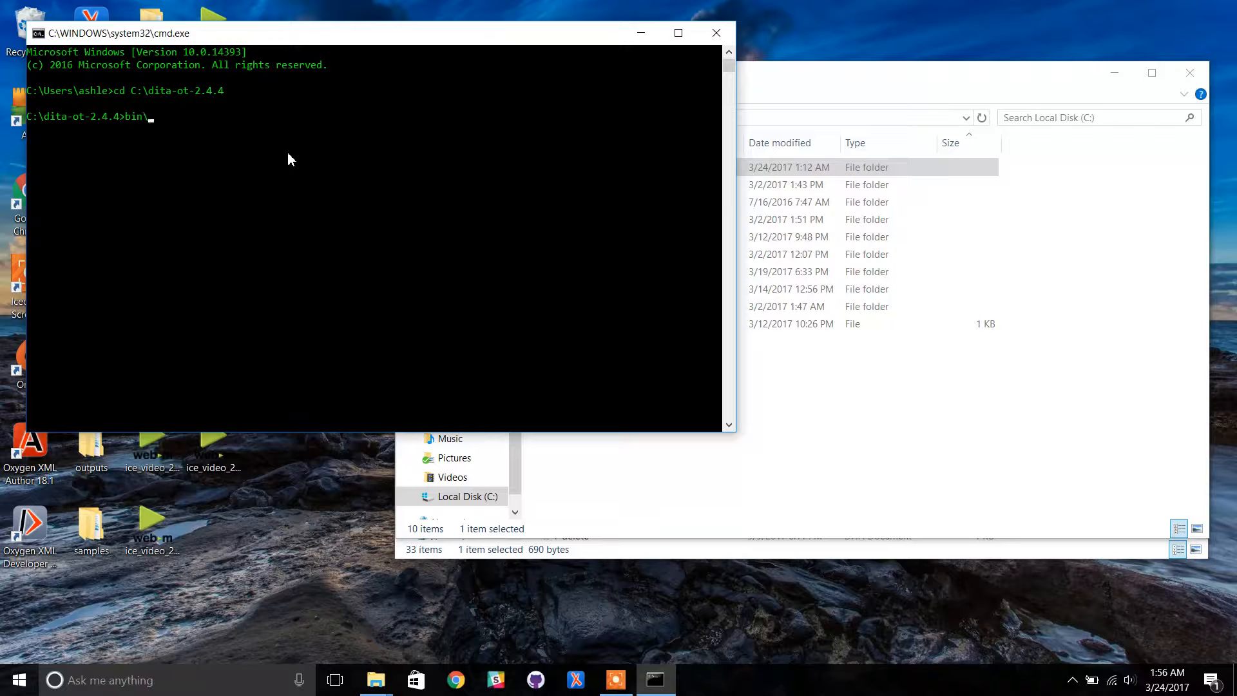
text(dita)
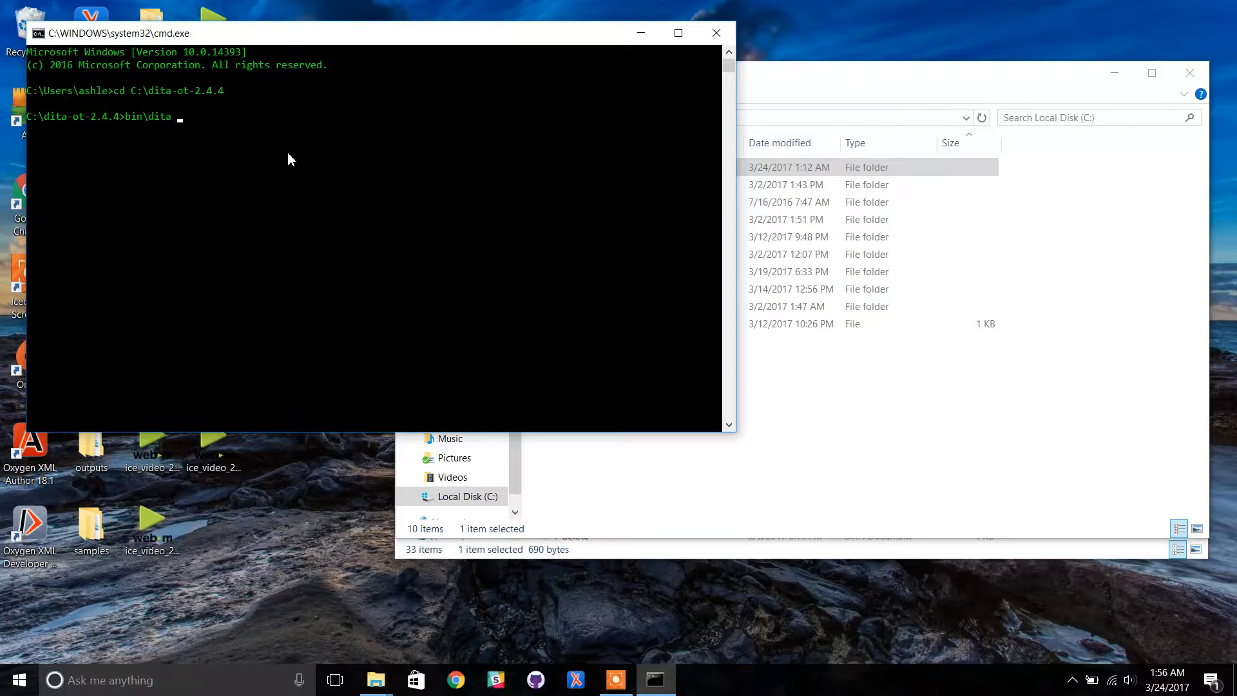
text(-i)
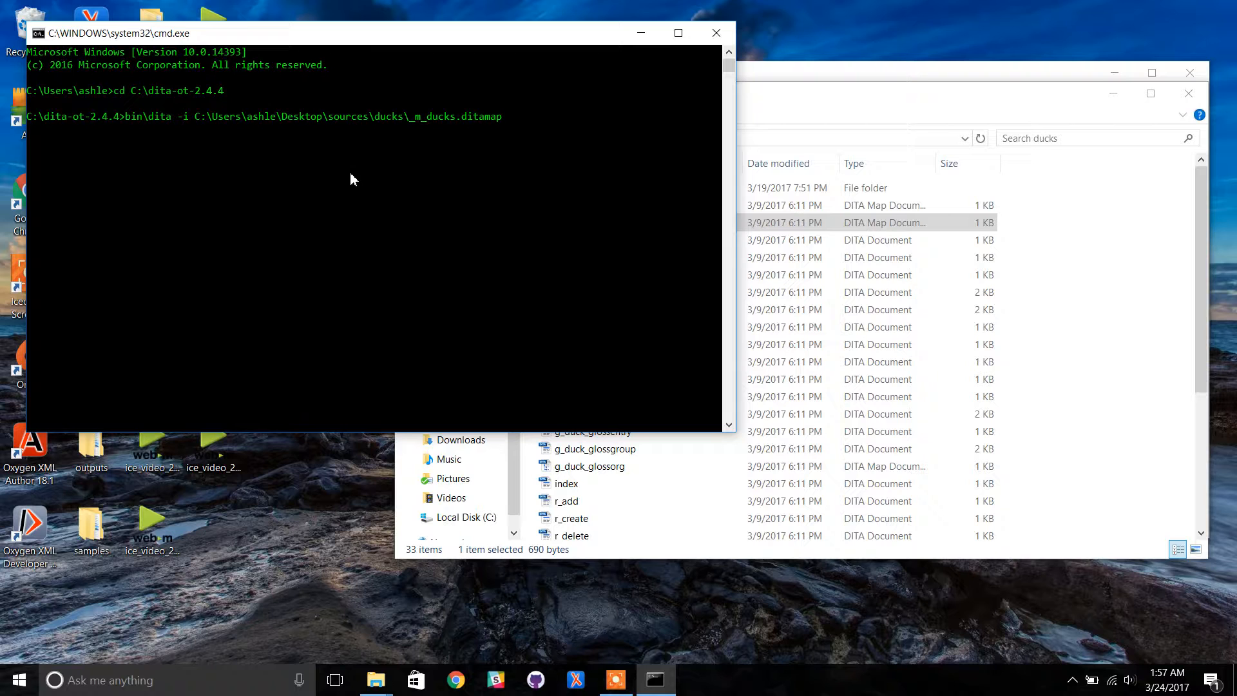
Step: Append -f xhtml -o out\ducks_output -v to the dita command without running it
text(-f)
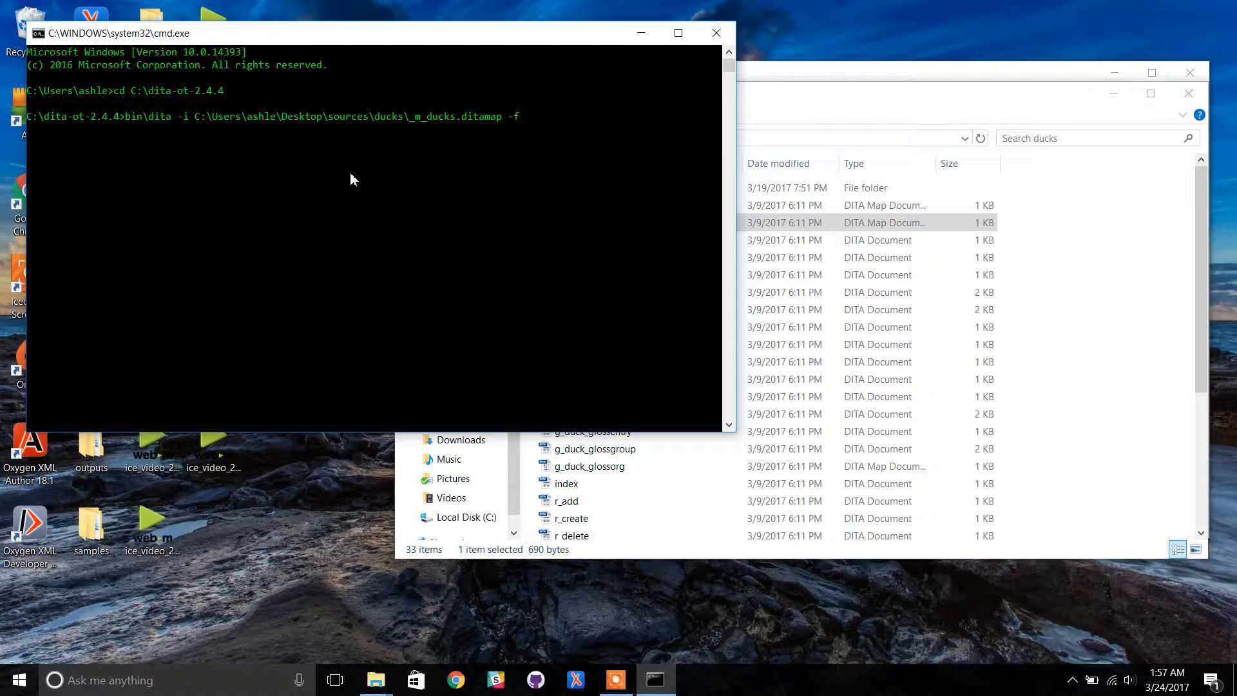
text(x)
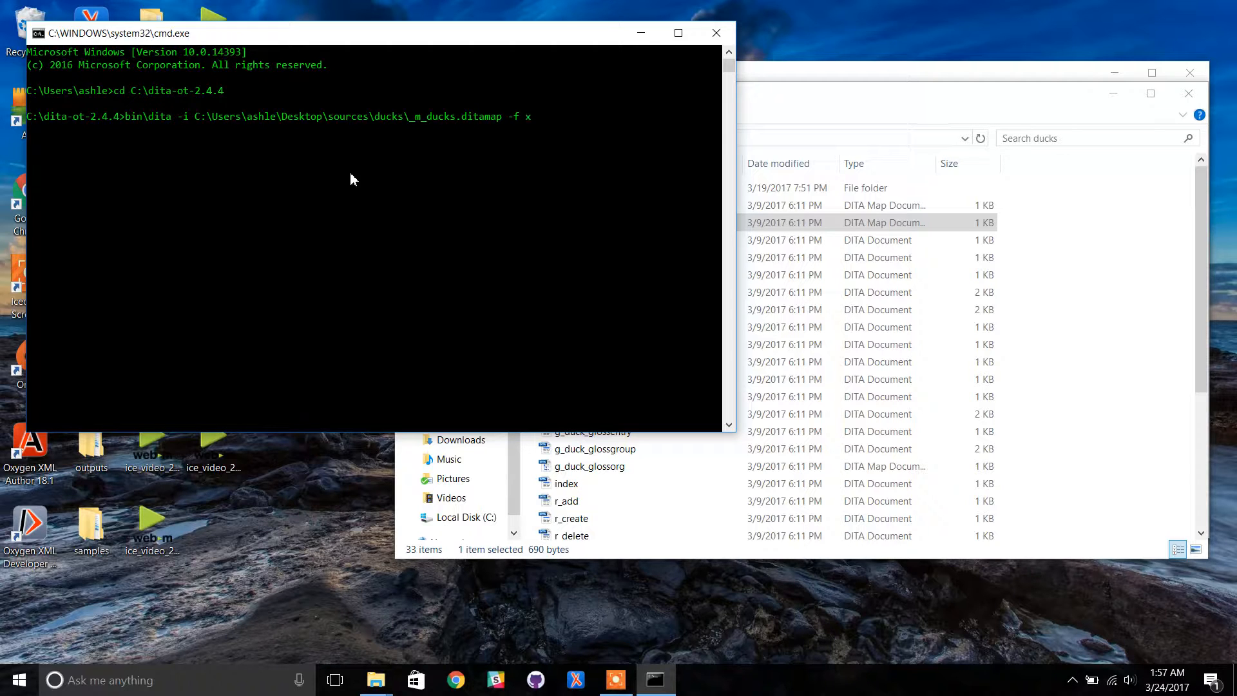
text(html)
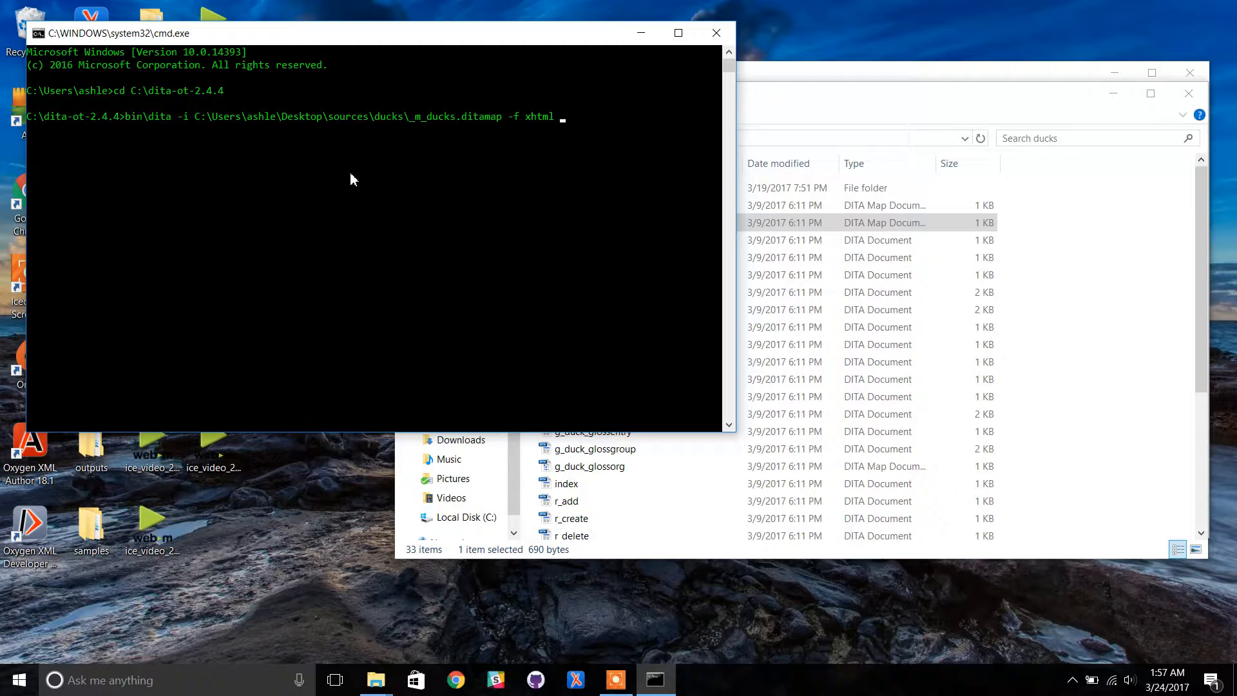
text(-o)
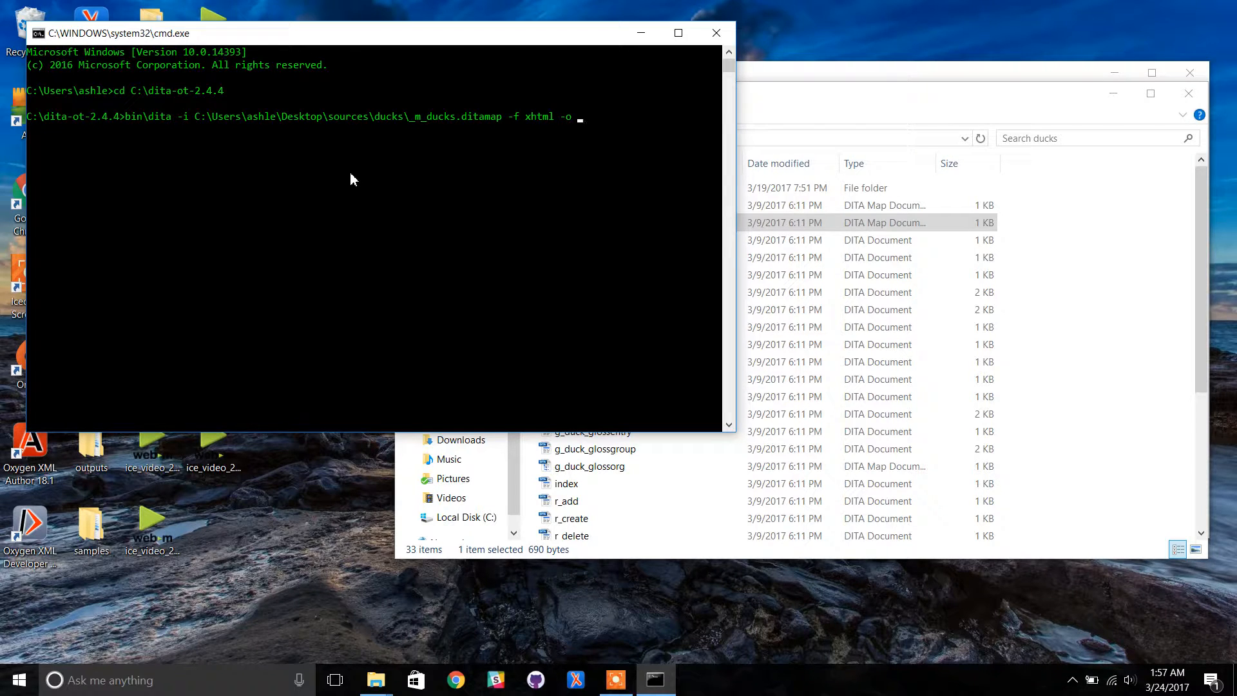
text(out)
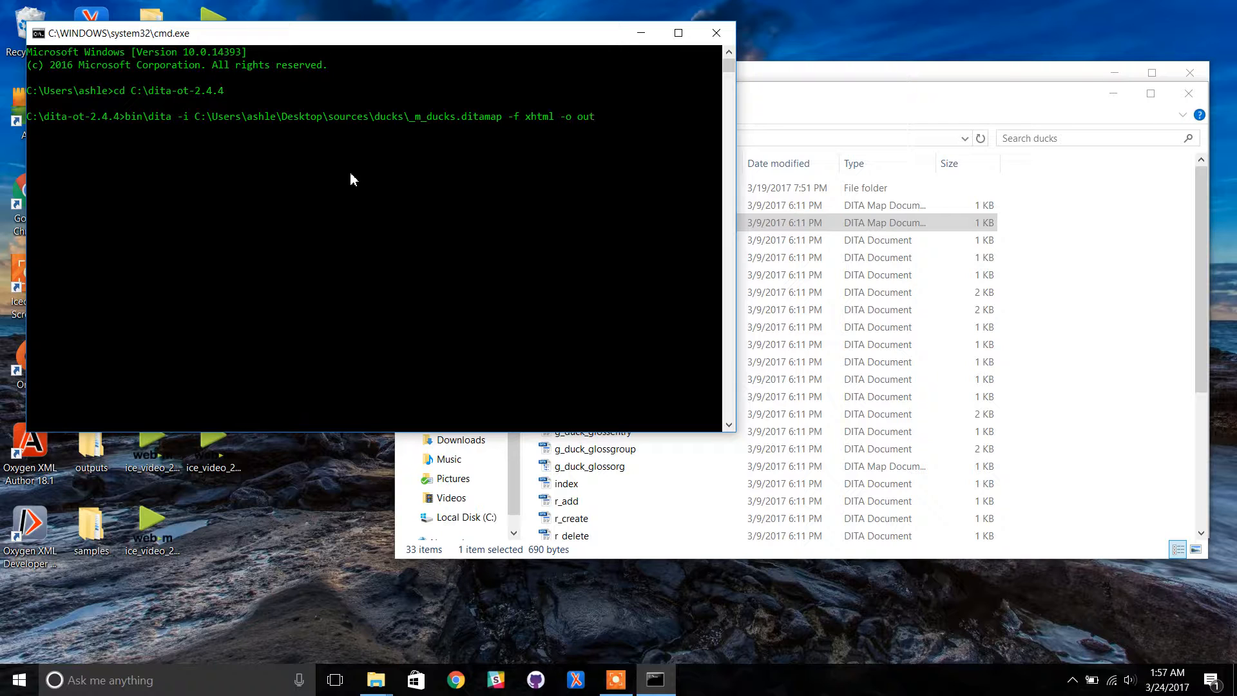
text(\)
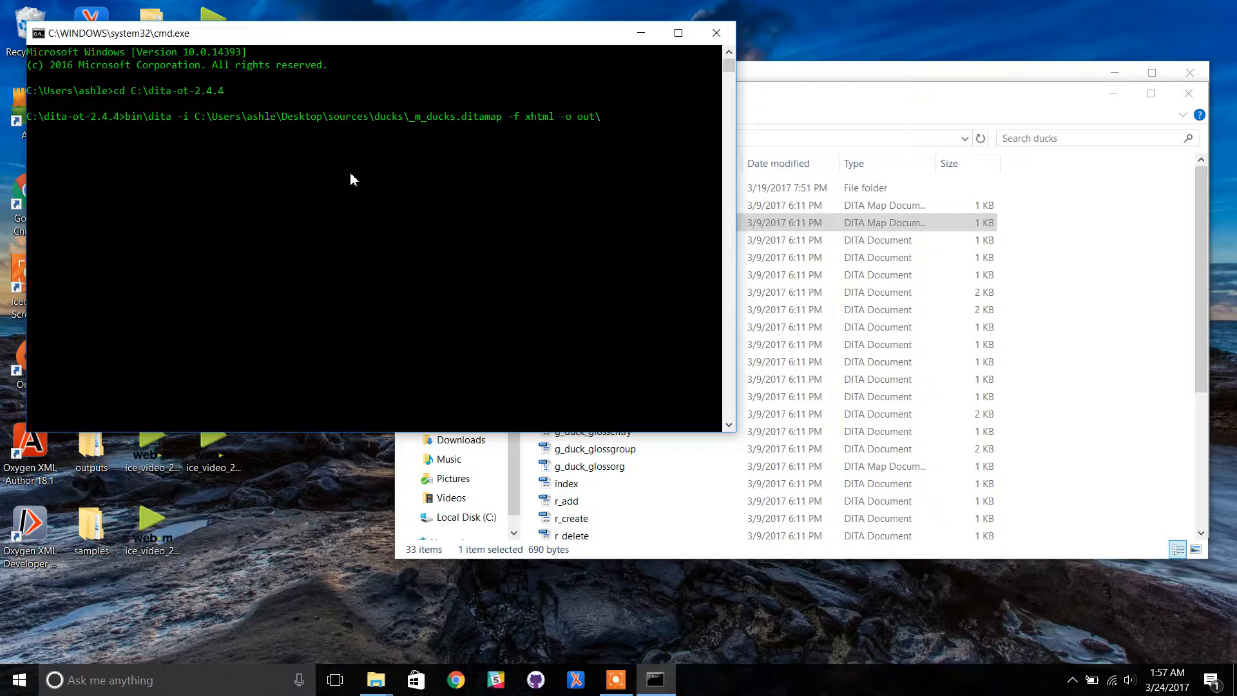
text(ducks)
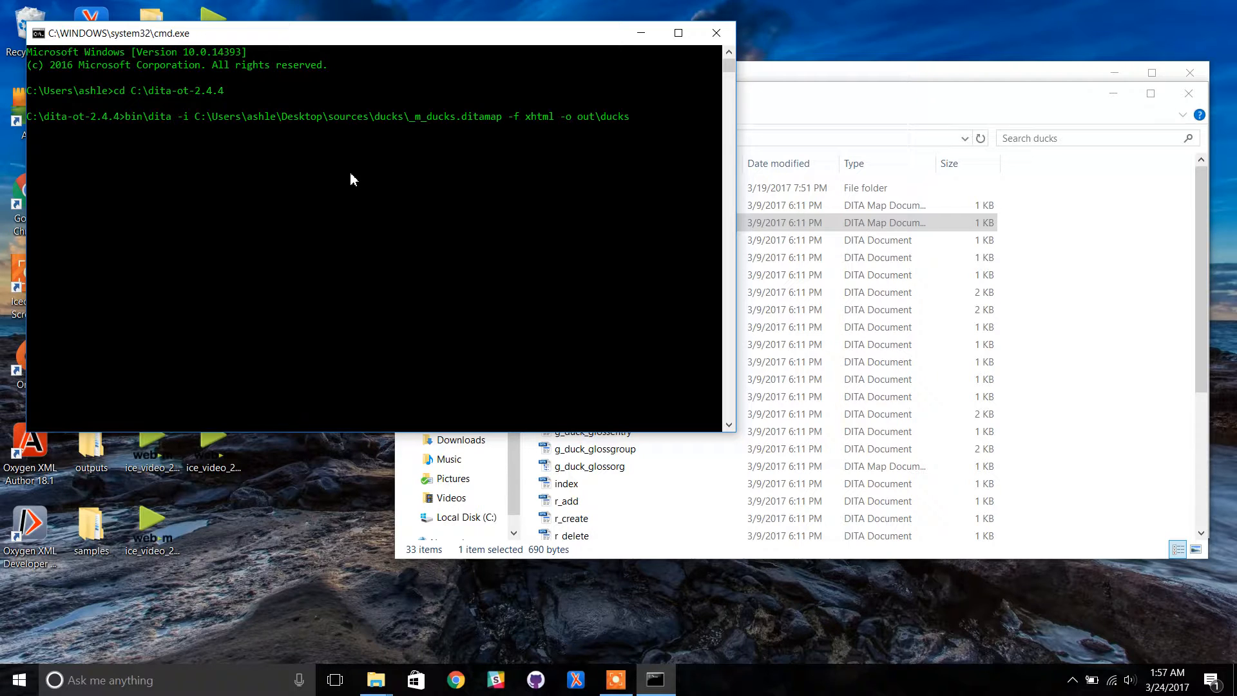
text(_out)
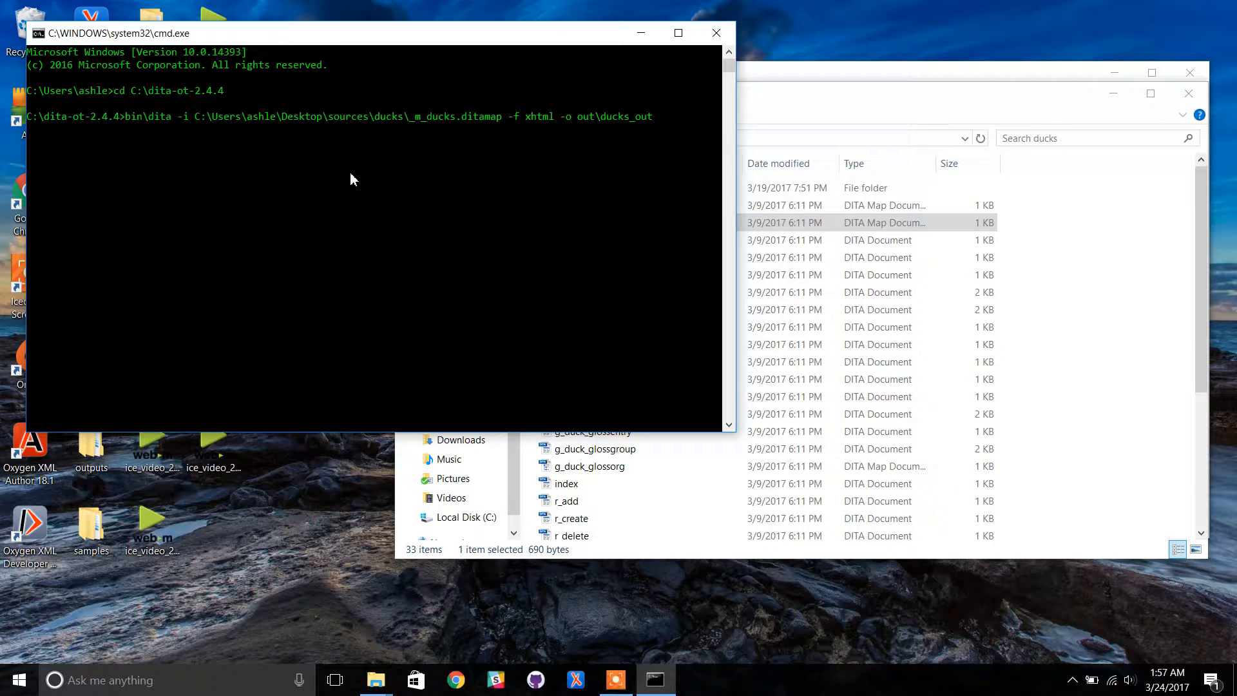
text(put)
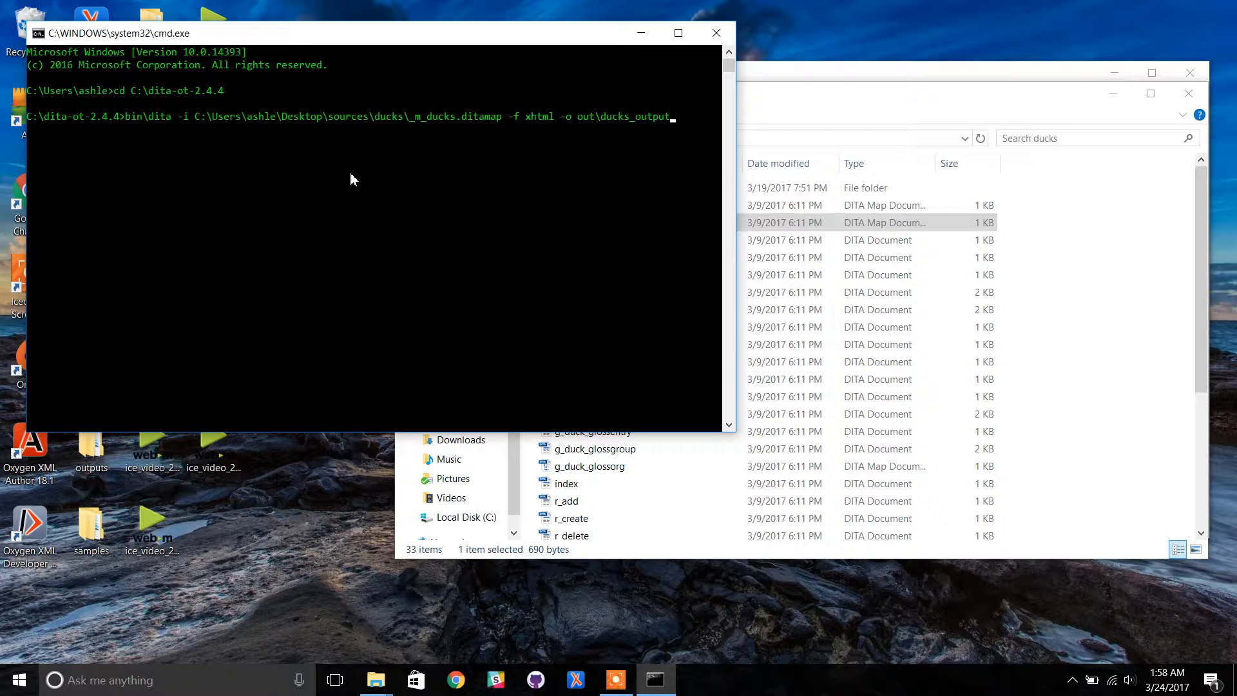
text(-v)
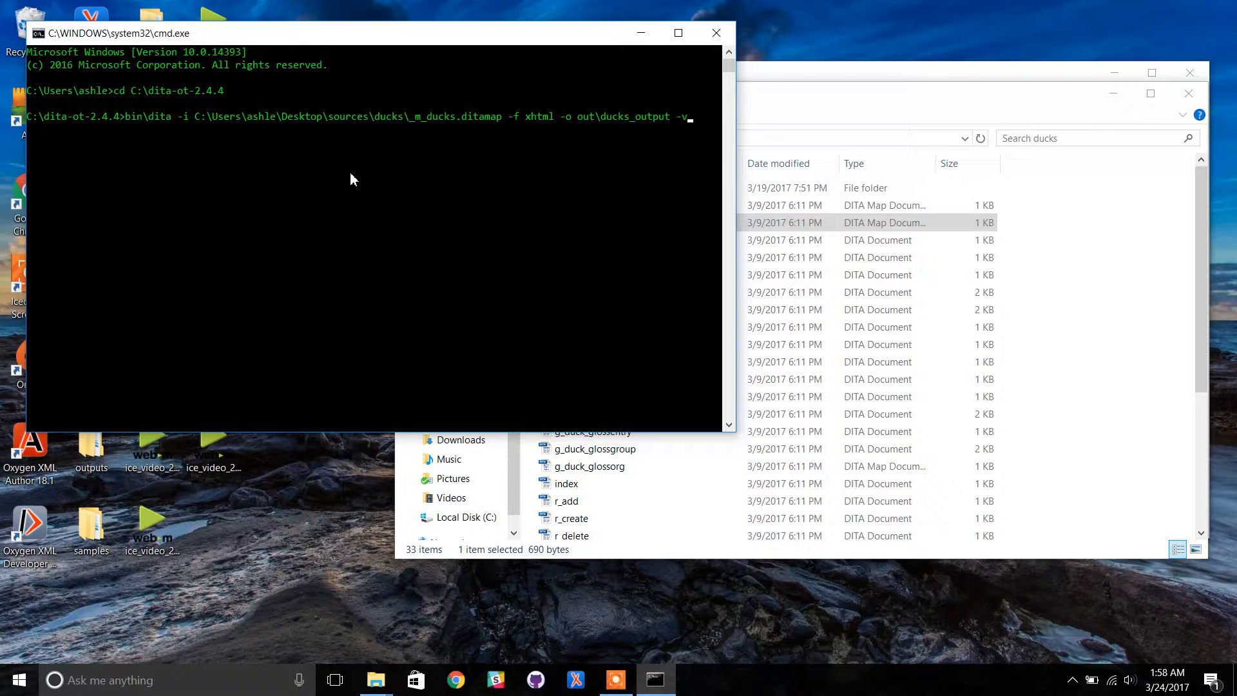
Step: Run the dita command so the ducks map builds to XHTML in out\ducks_output
key(Return)
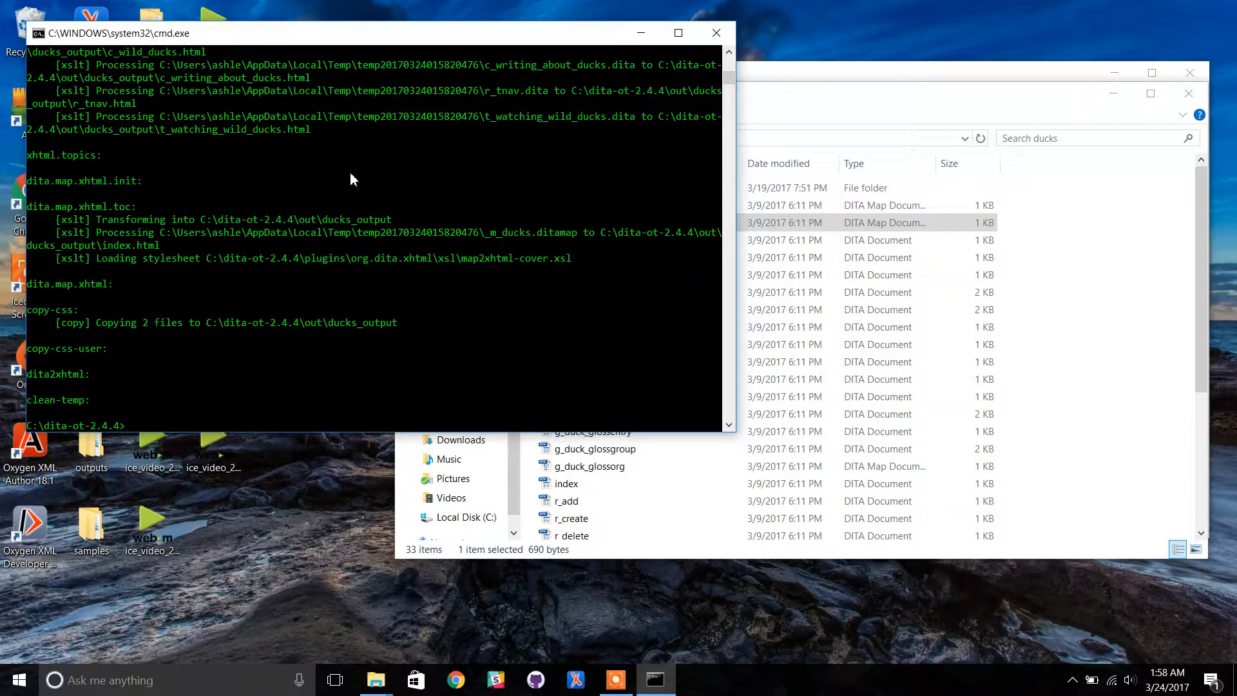
Step: Browse to dita-ot-2.4.4\out\ducks_output and open index.html in Chrome
click(810, 108)
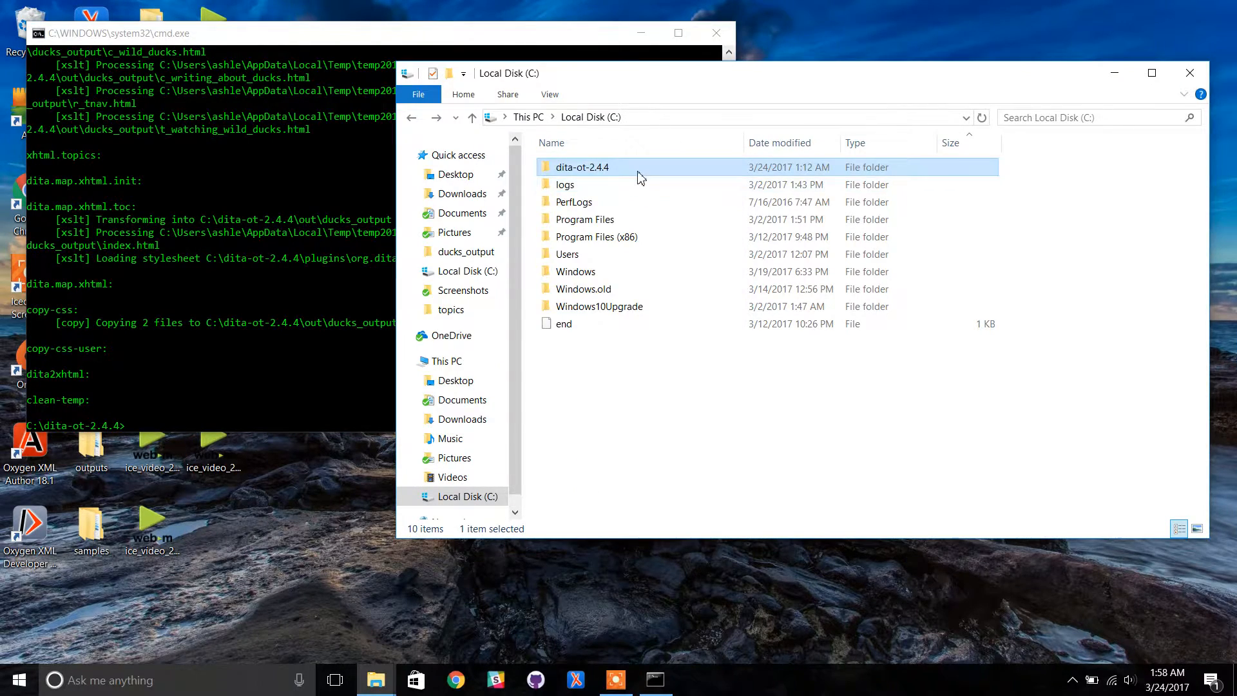
double_click(581, 166)
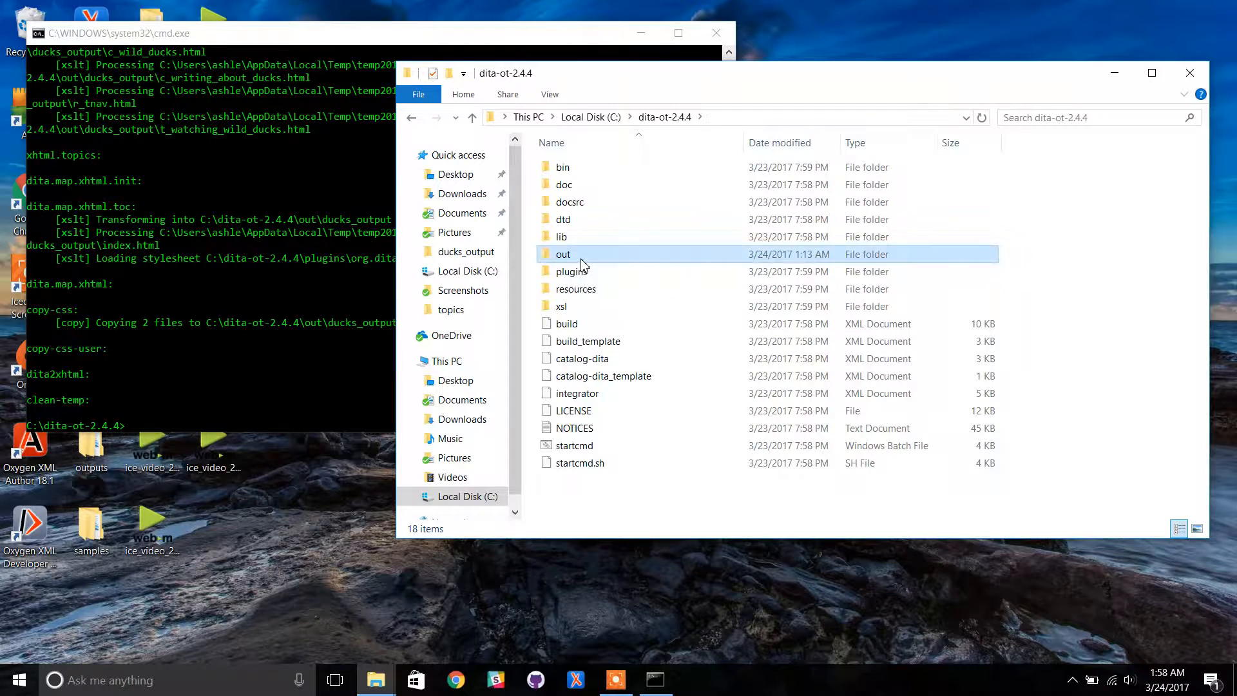
double_click(563, 253)
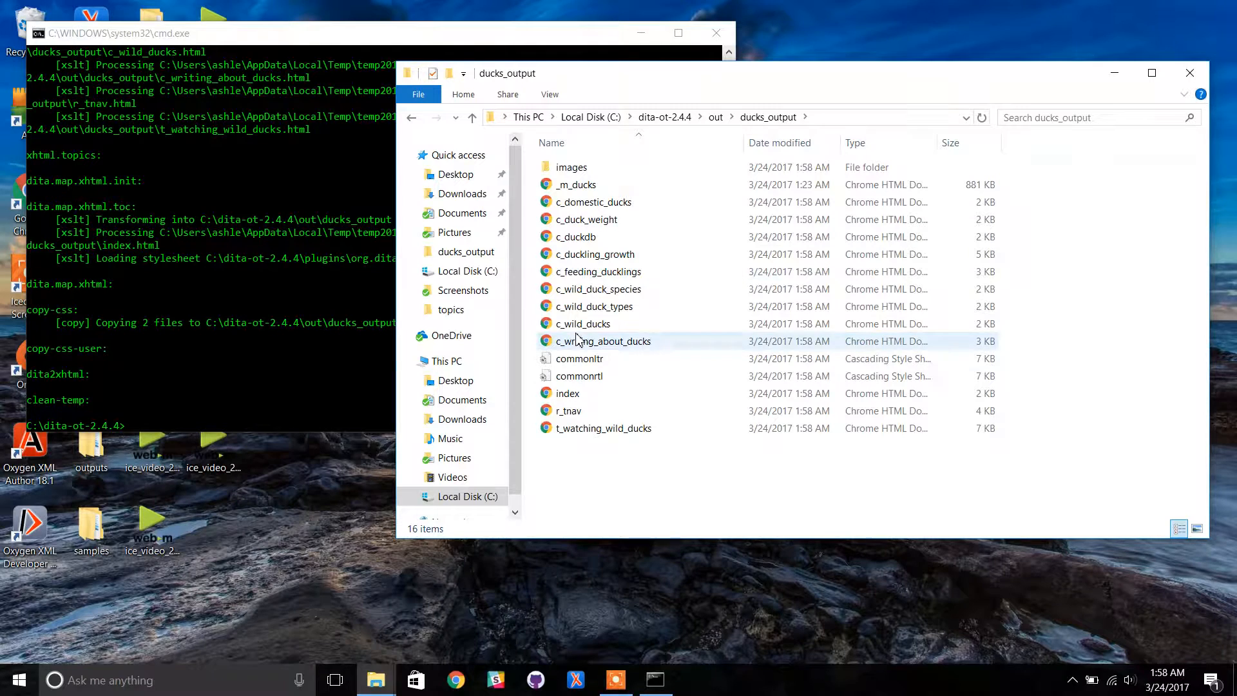
click(567, 393)
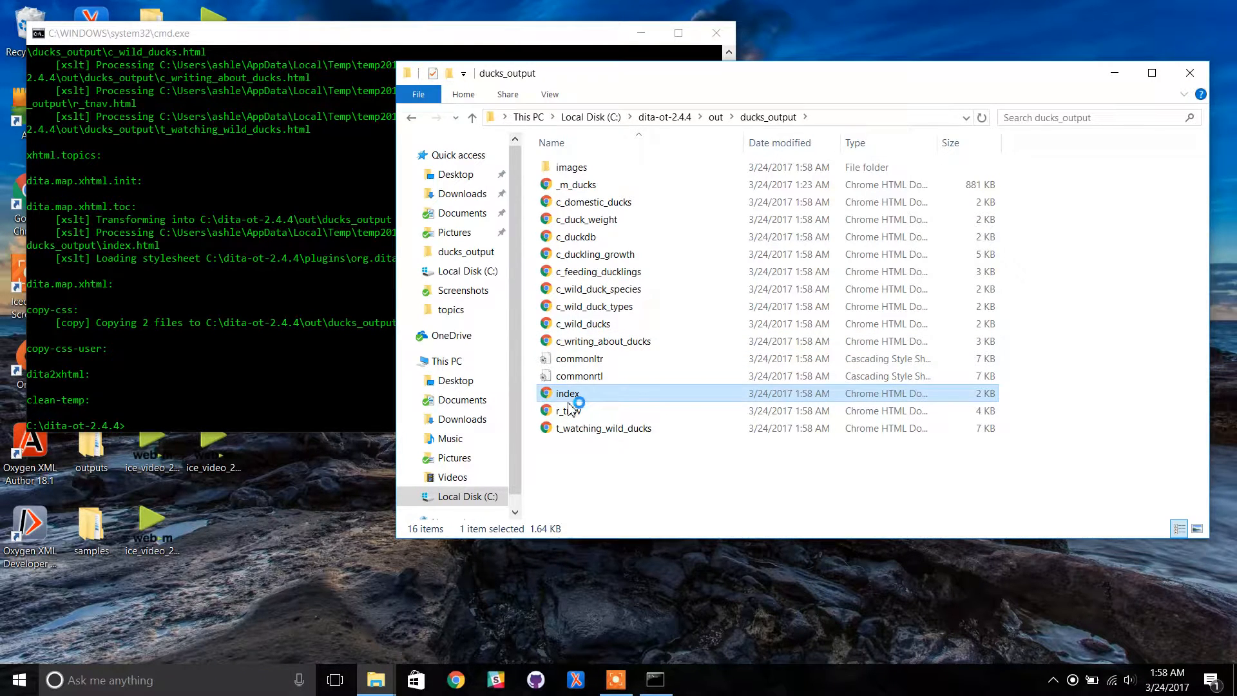
double_click(567, 393)
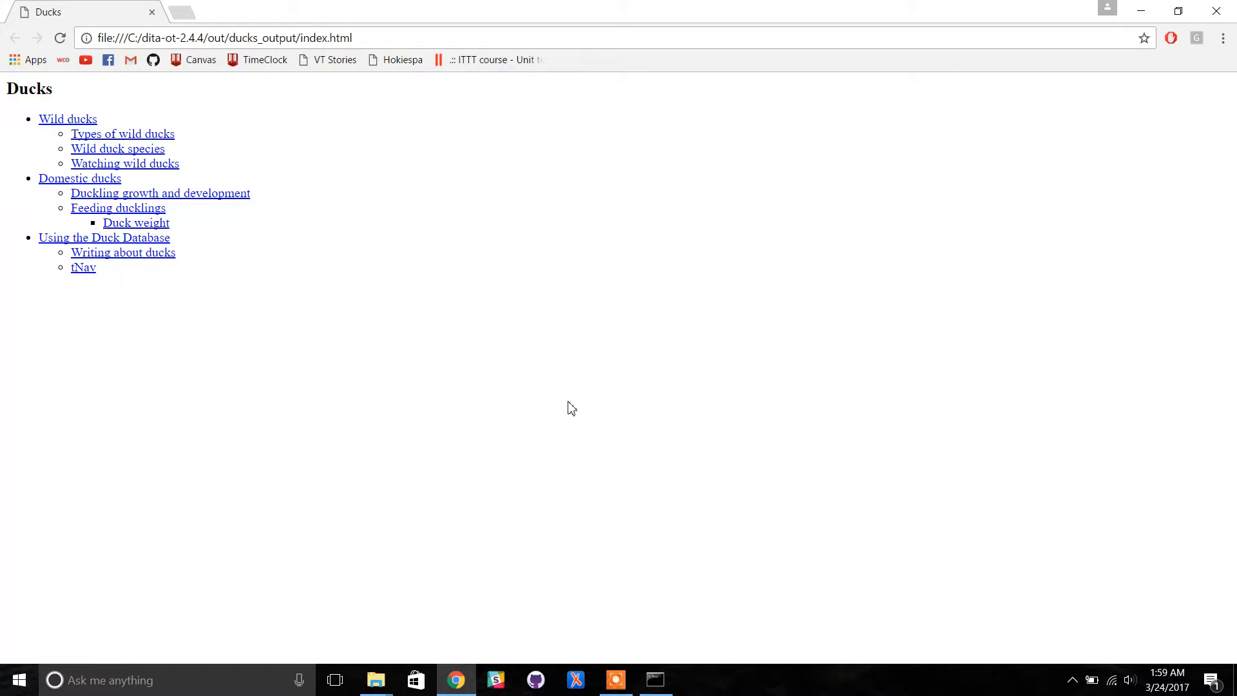
mouse_move(96, 125)
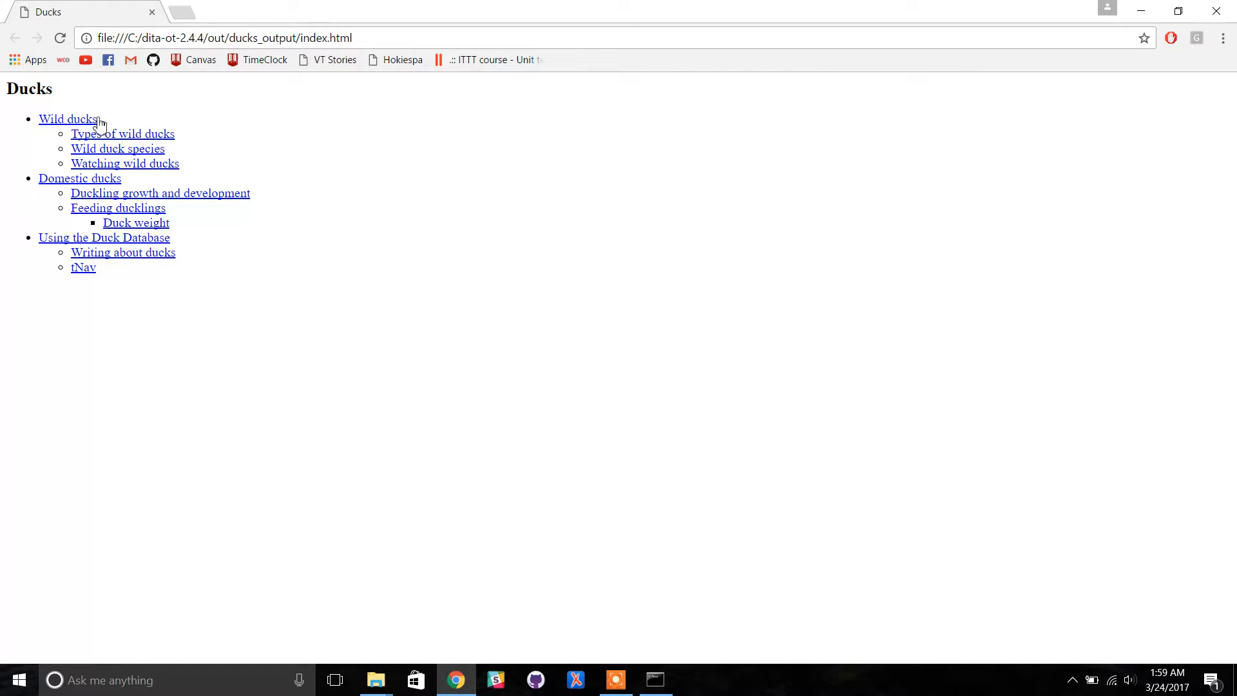
Step: View the Wild ducks topic, go back, then open Duckling growth and development
click(68, 119)
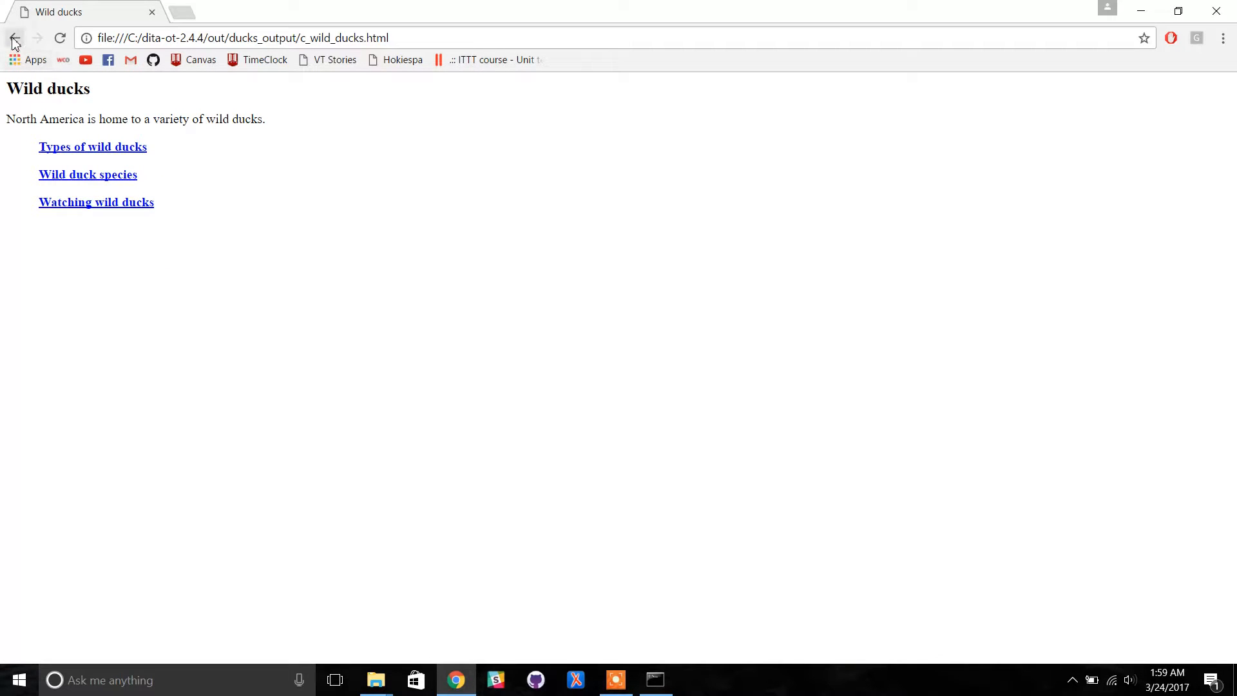
click(14, 37)
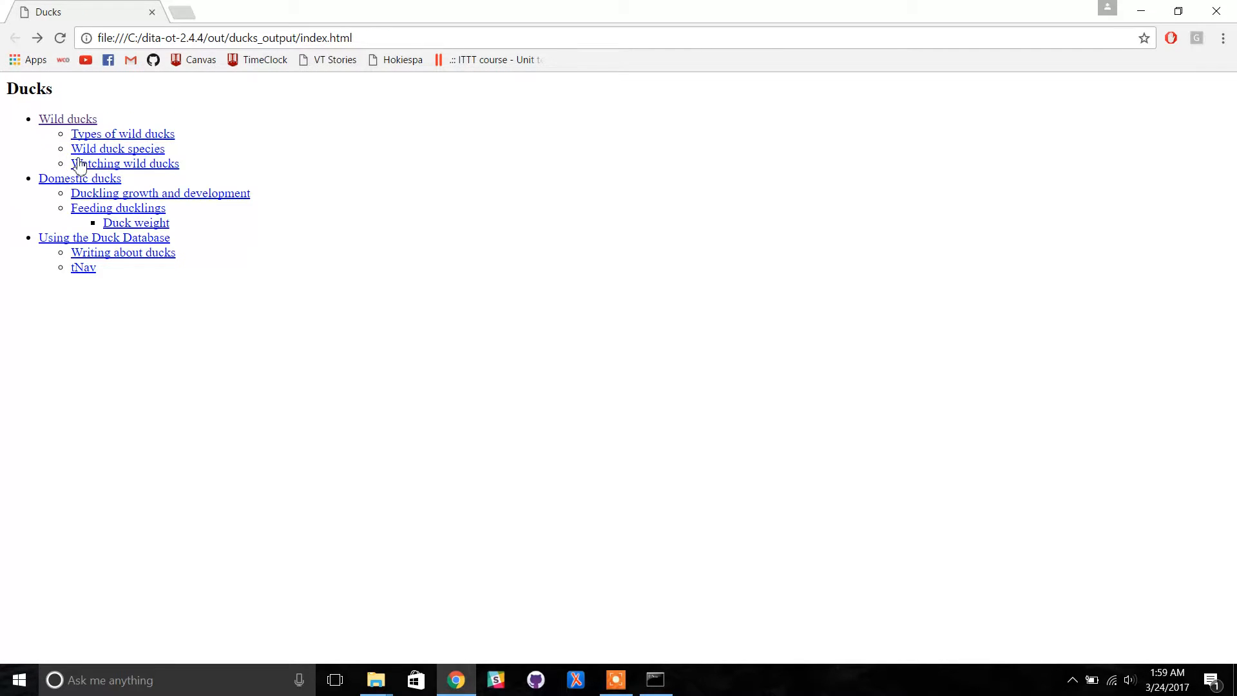
click(117, 148)
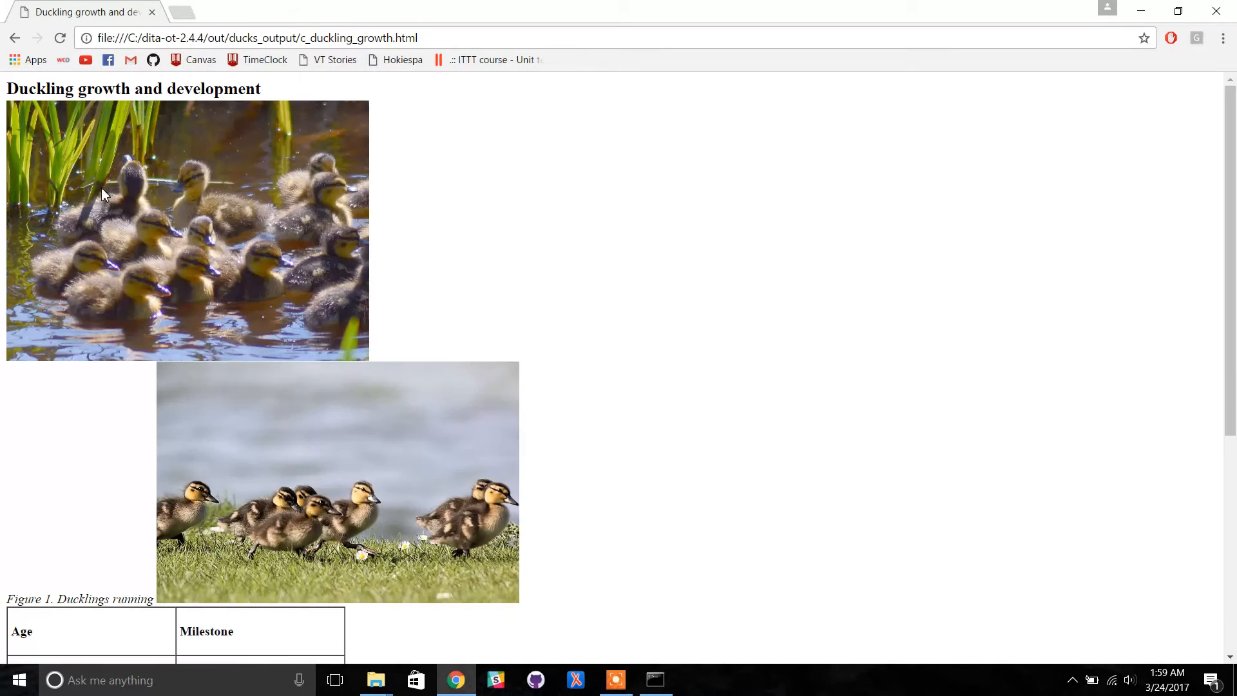
mouse_move(181, 222)
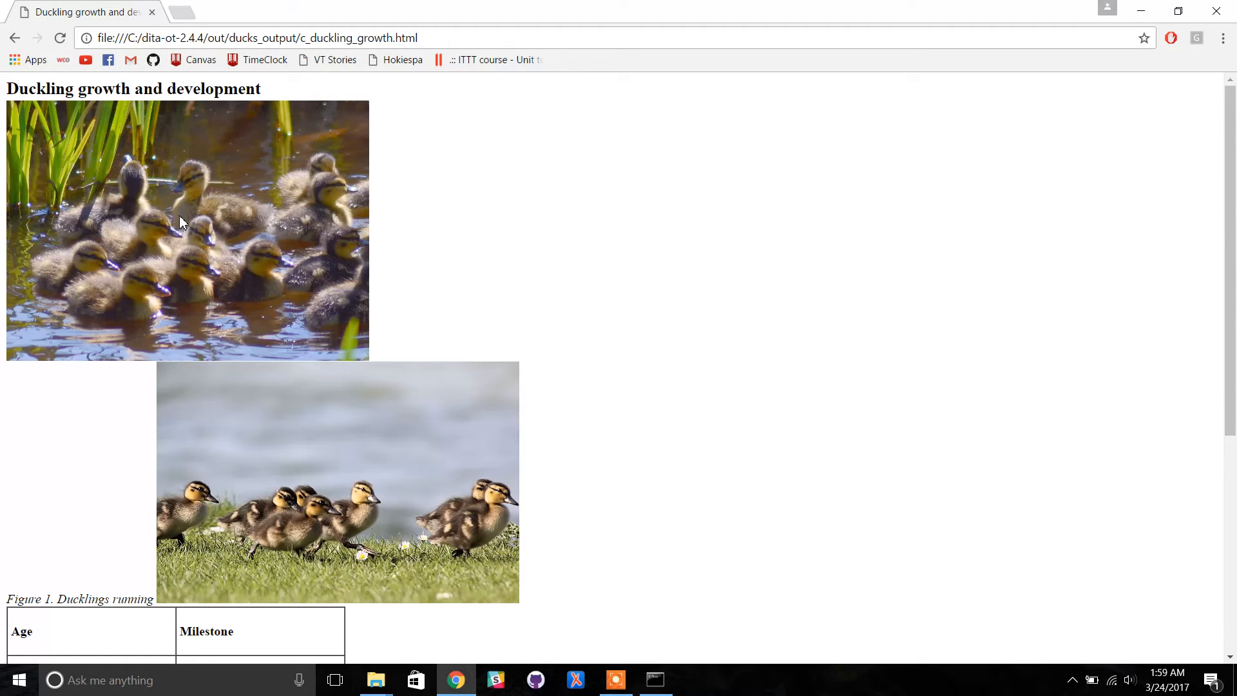
mouse_move(495, 482)
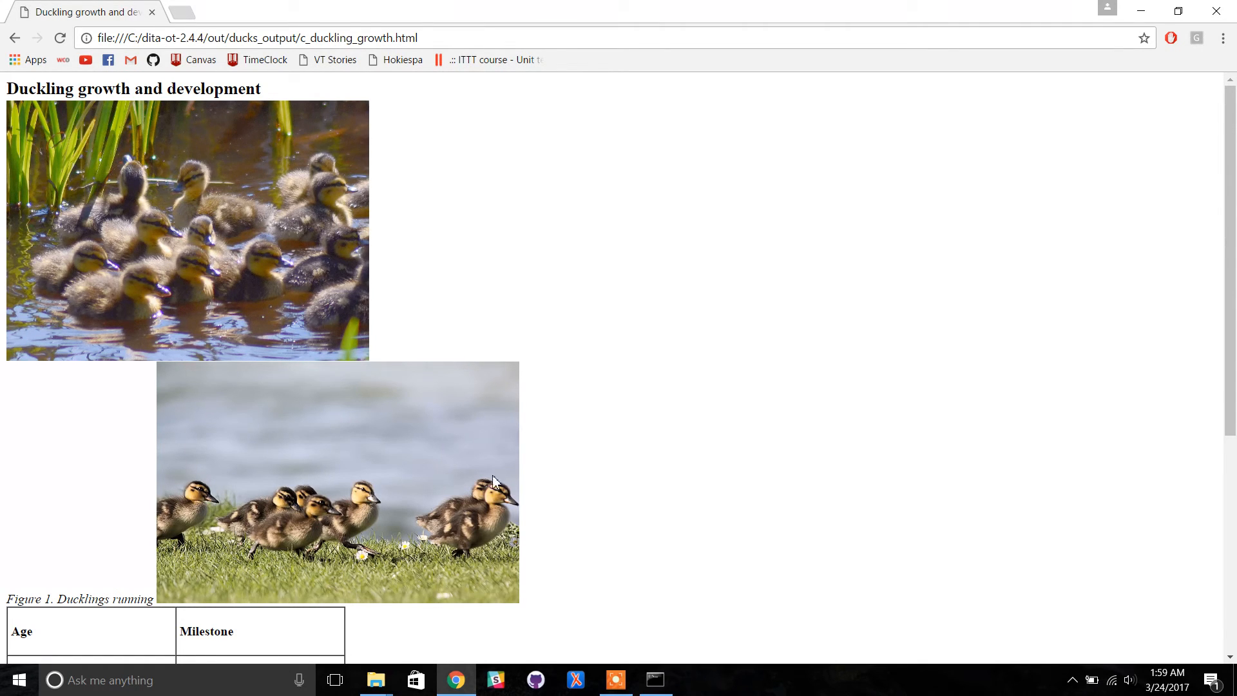